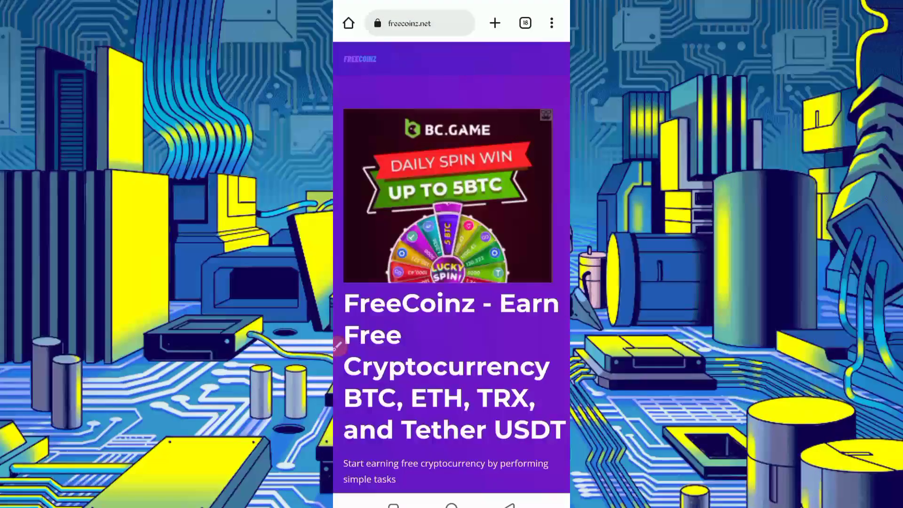
- Scroll the FreeCoinz homepage and open the Register sign-up form
{"action": "scroll", "scroll_direction": "down", "scroll_amount": 3}
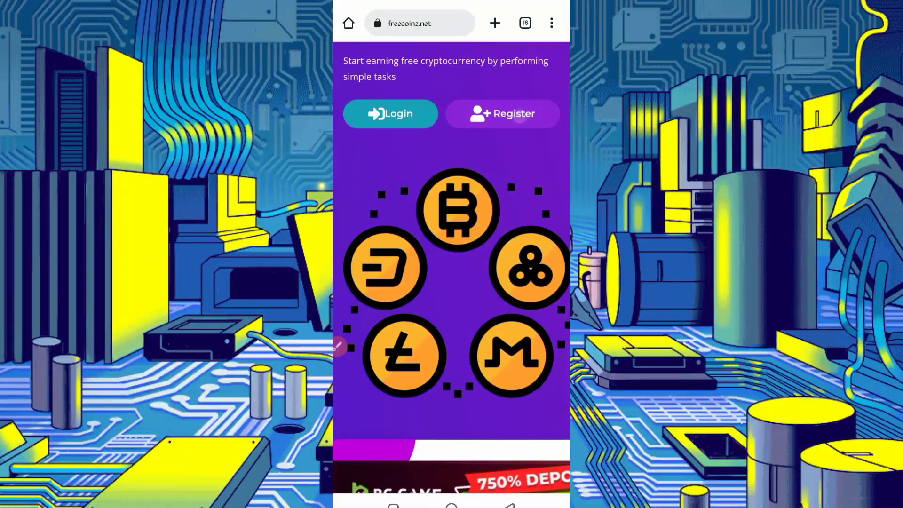
{"action": "left_click", "coordinate": [502, 113]}
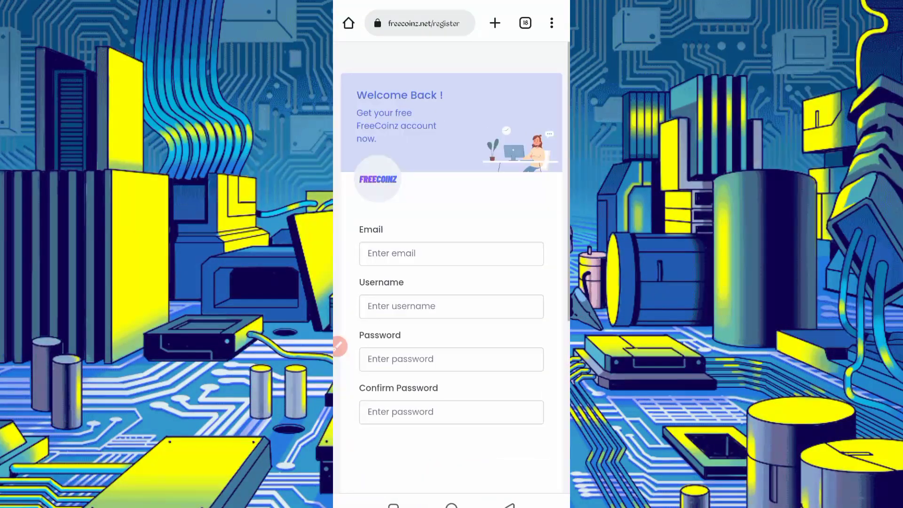
{"action": "scroll", "scroll_direction": "down", "scroll_amount": 3}
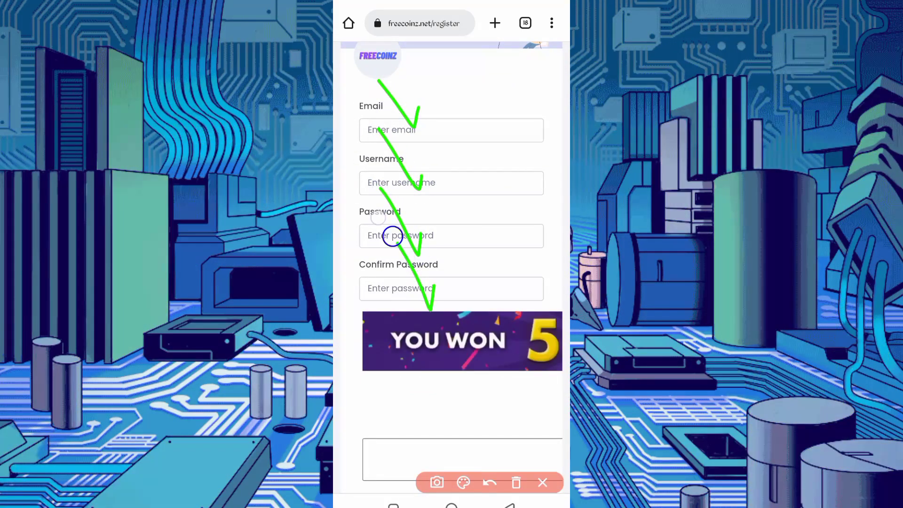
{"action": "scroll", "scroll_direction": "down", "scroll_amount": 3}
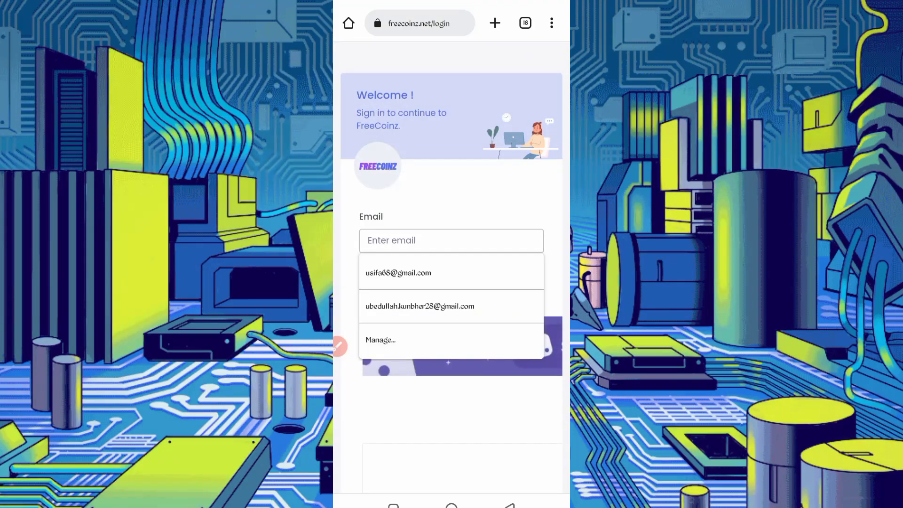
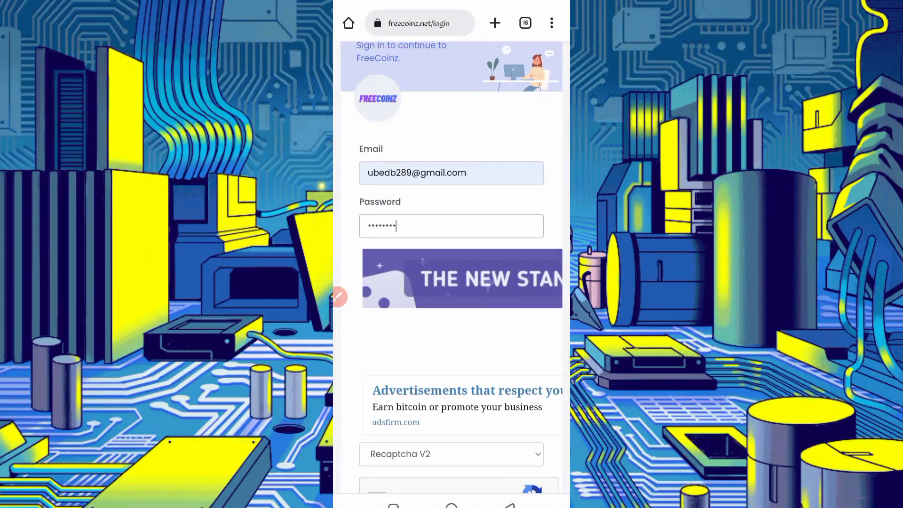
- Log in with the saved email after ticking 'I'm not a robot'
{"action": "scroll", "scroll_direction": "down", "scroll_amount": 3}
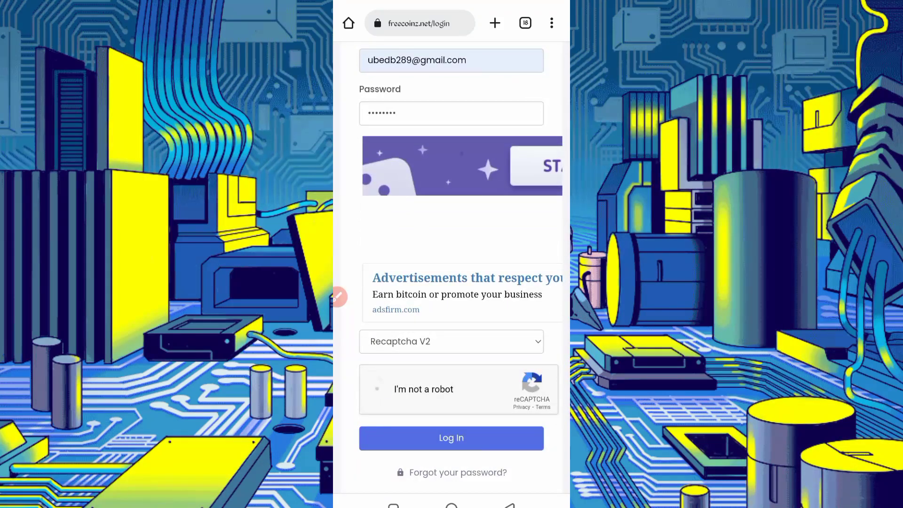
{"action": "left_click", "coordinate": [378, 389]}
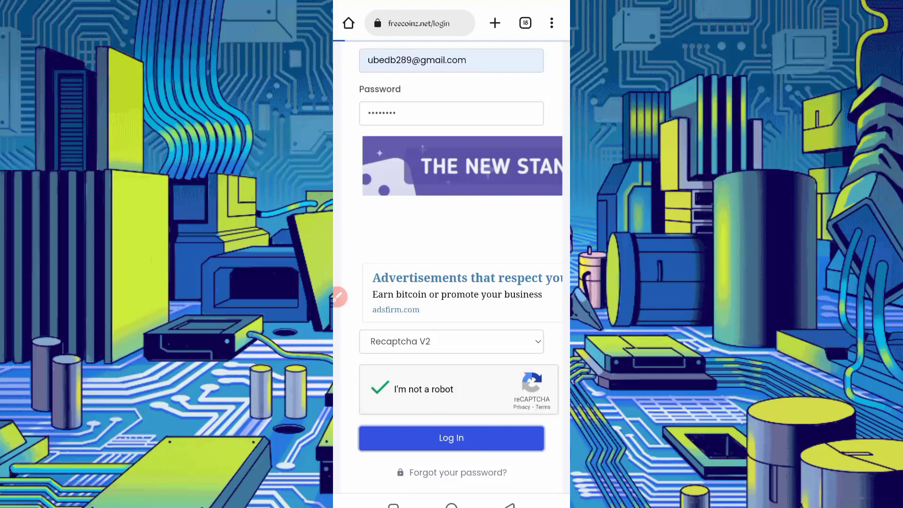
{"action": "left_click", "coordinate": [452, 437]}
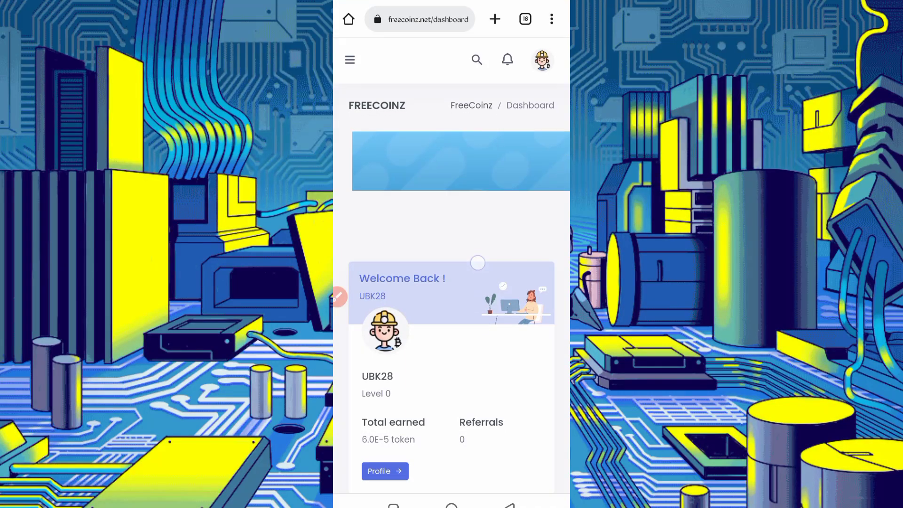
{"action": "scroll", "scroll_direction": "down", "scroll_amount": 3}
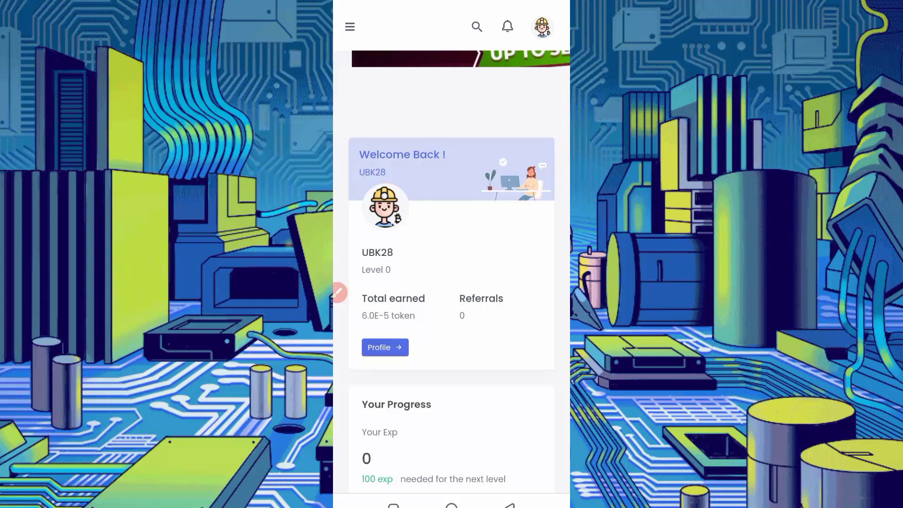
{"action": "scroll", "scroll_direction": "down", "scroll_amount": 3}
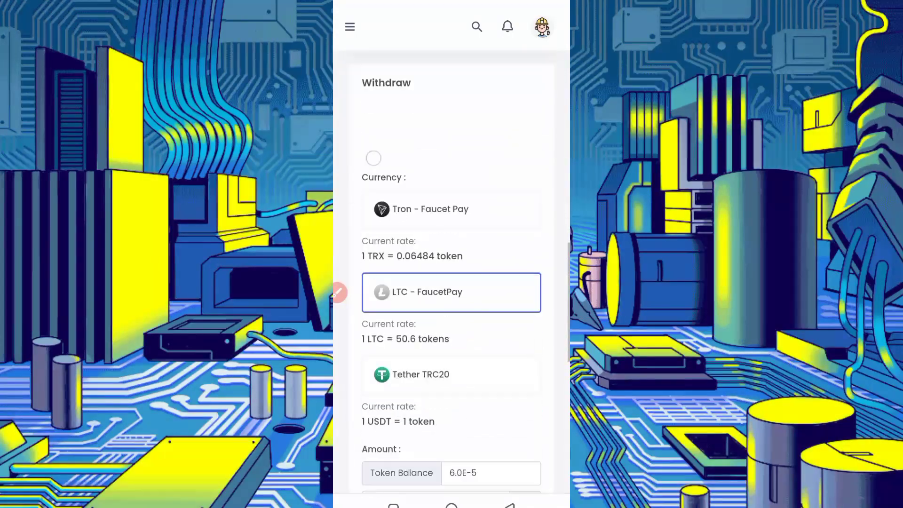
{"action": "scroll", "scroll_direction": "down", "scroll_amount": 3}
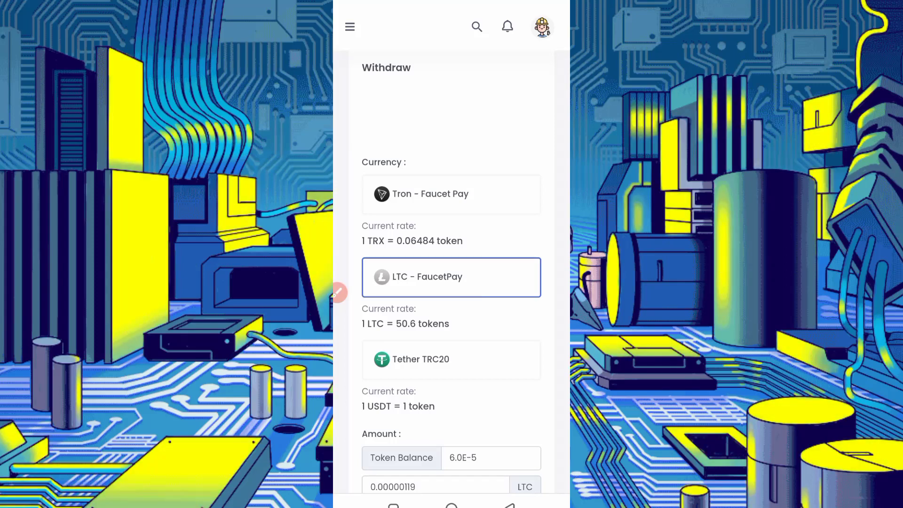
{"action": "scroll", "scroll_direction": "down", "scroll_amount": 3}
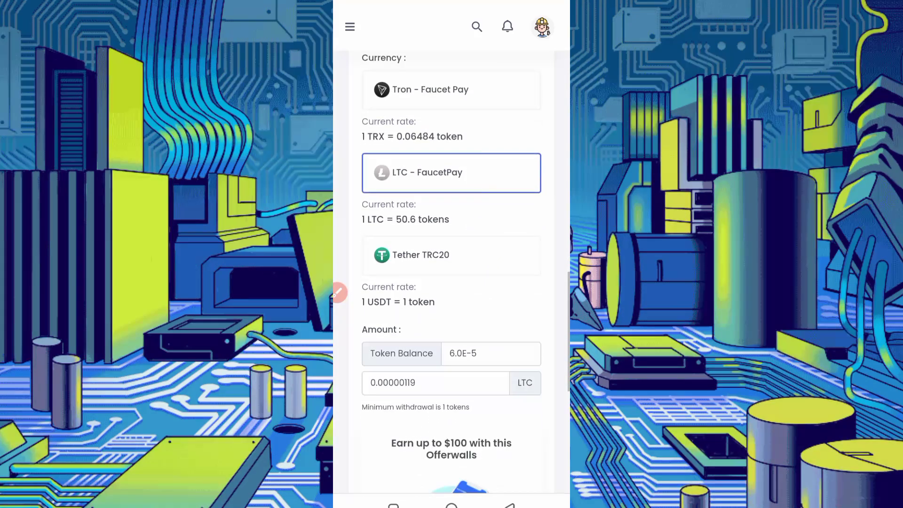
{"action": "scroll", "scroll_direction": "down", "scroll_amount": 3}
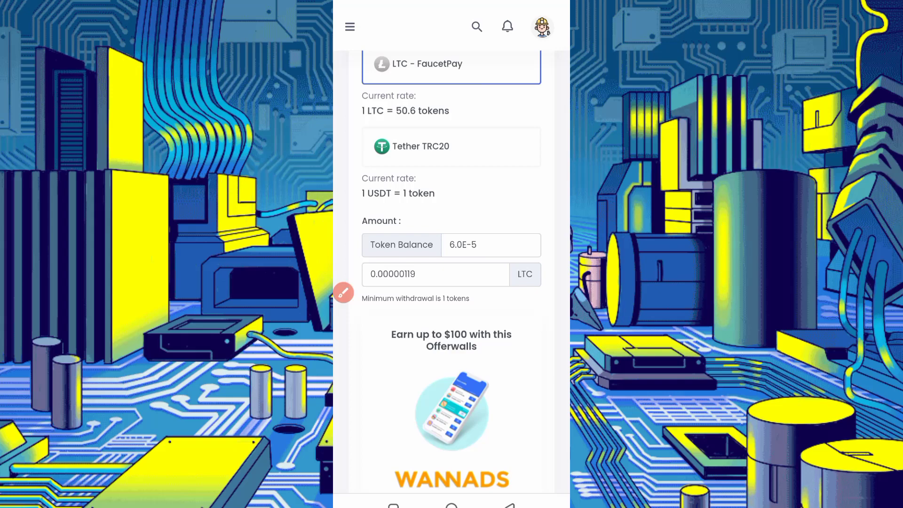
{"action": "scroll", "scroll_direction": "down", "scroll_amount": 3}
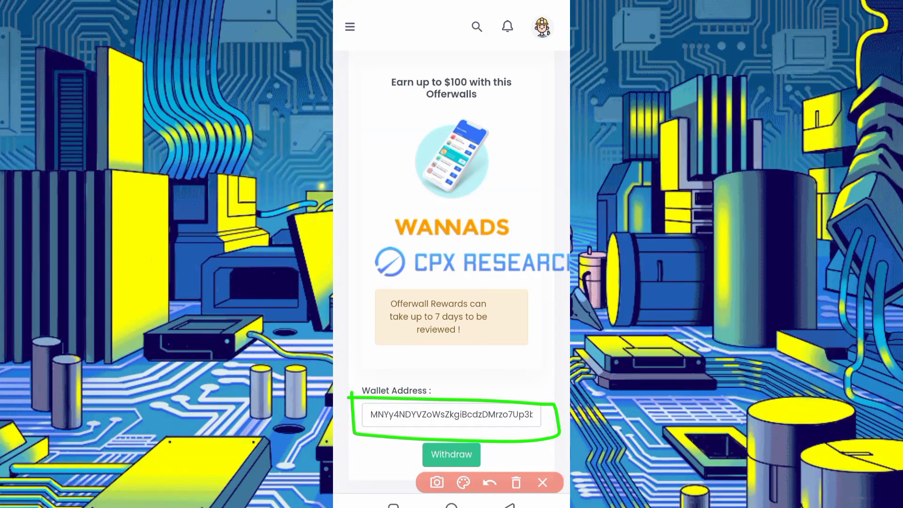
{"action": "left_click", "coordinate": [541, 483]}
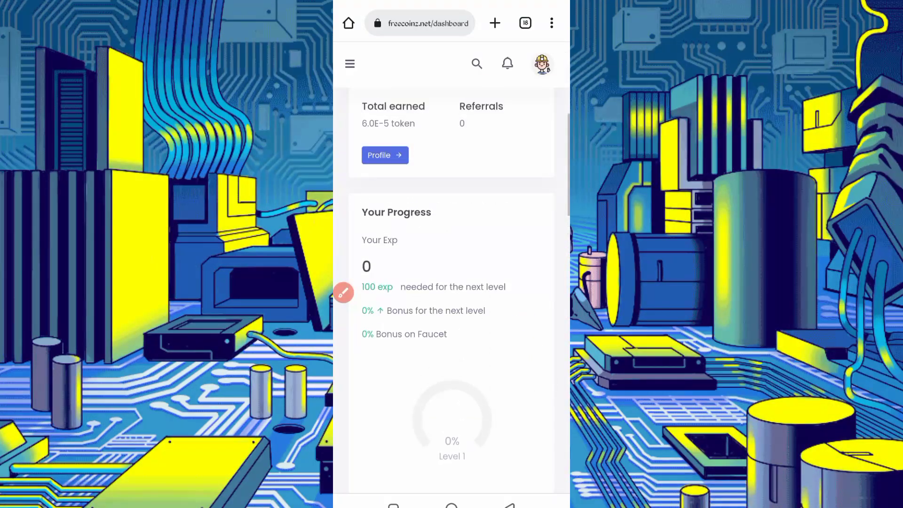
- Return to the dashboard top and toggle the hamburger side navigation open
{"action": "scroll", "scroll_direction": "up", "scroll_amount": 3}
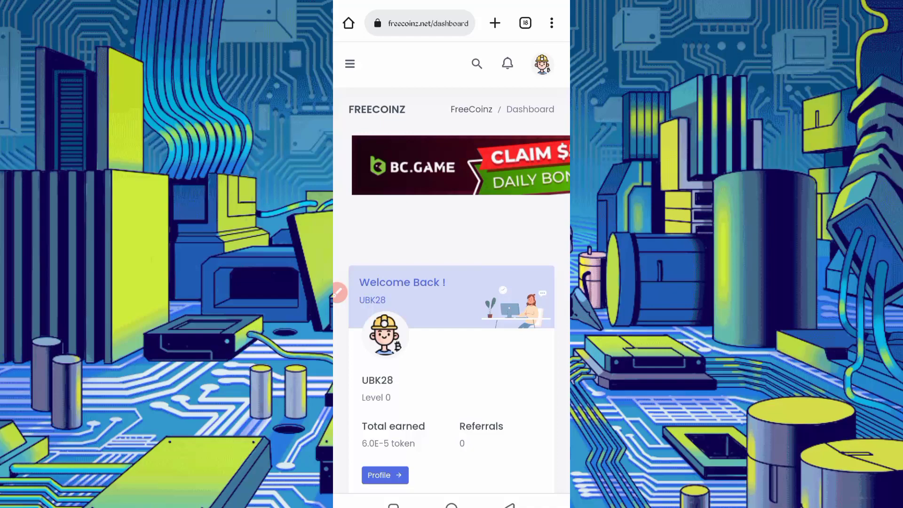
{"action": "left_click", "coordinate": [350, 63]}
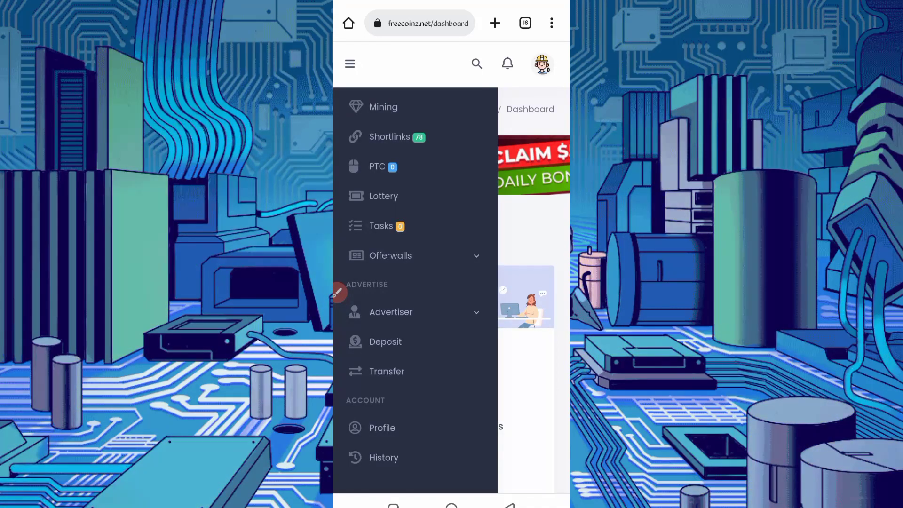
{"action": "scroll", "scroll_direction": "up", "scroll_amount": 3}
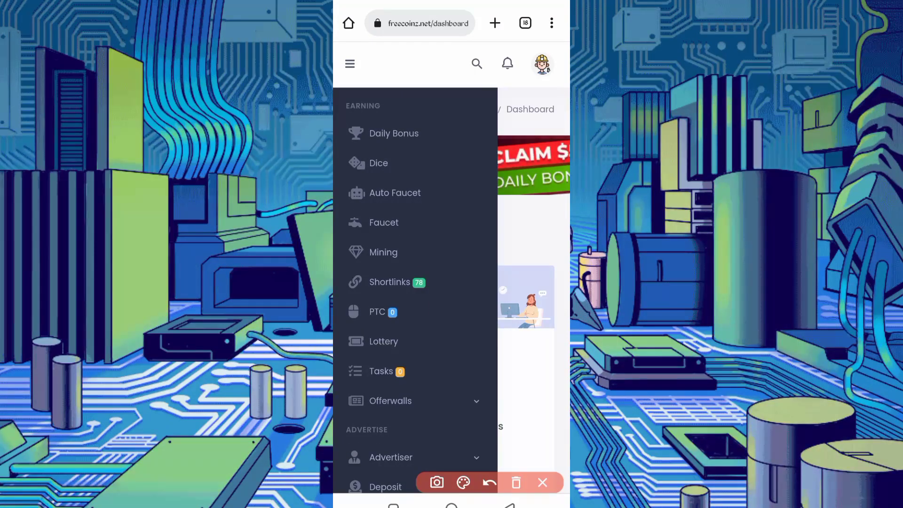
{"action": "left_click", "coordinate": [350, 64]}
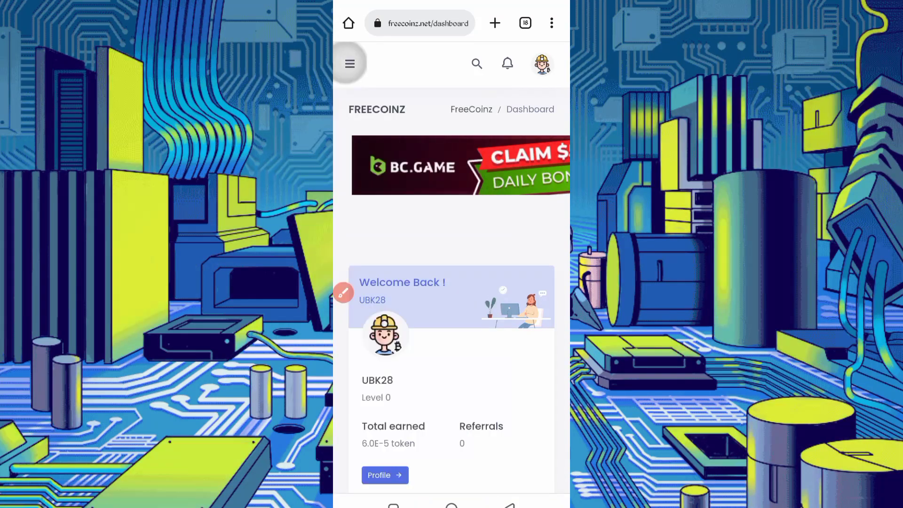
{"action": "left_click", "coordinate": [350, 63]}
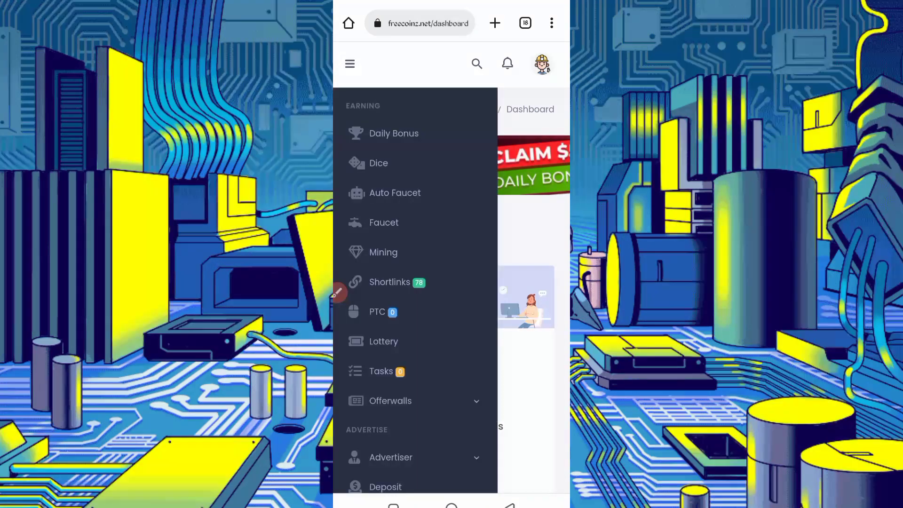
{"action": "left_click", "coordinate": [350, 63]}
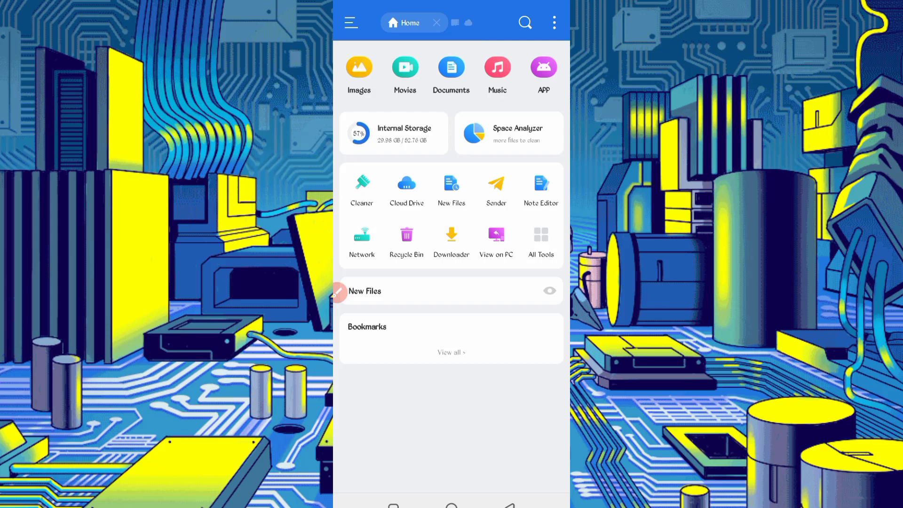
- Extract freecoinz.zip and copy the inner freecoinz folder's full path
{"action": "left_click", "coordinate": [451, 238]}
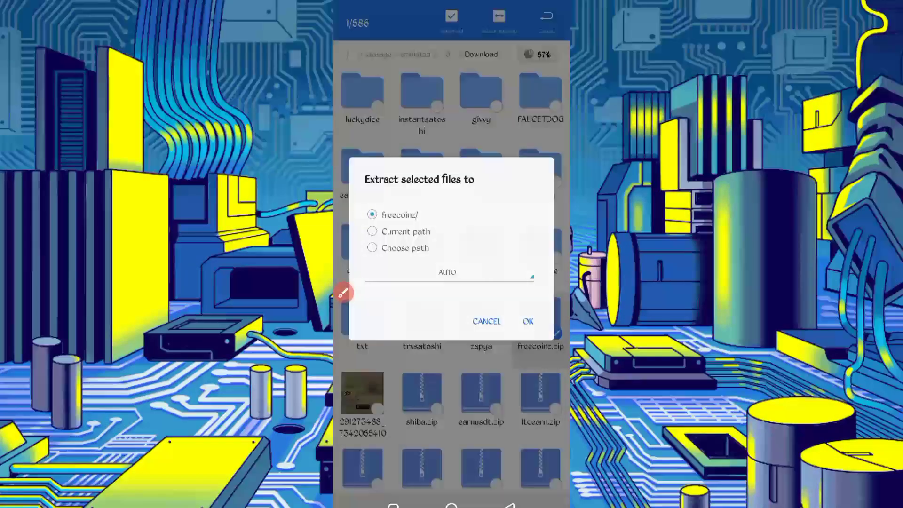
{"action": "left_click", "coordinate": [526, 321]}
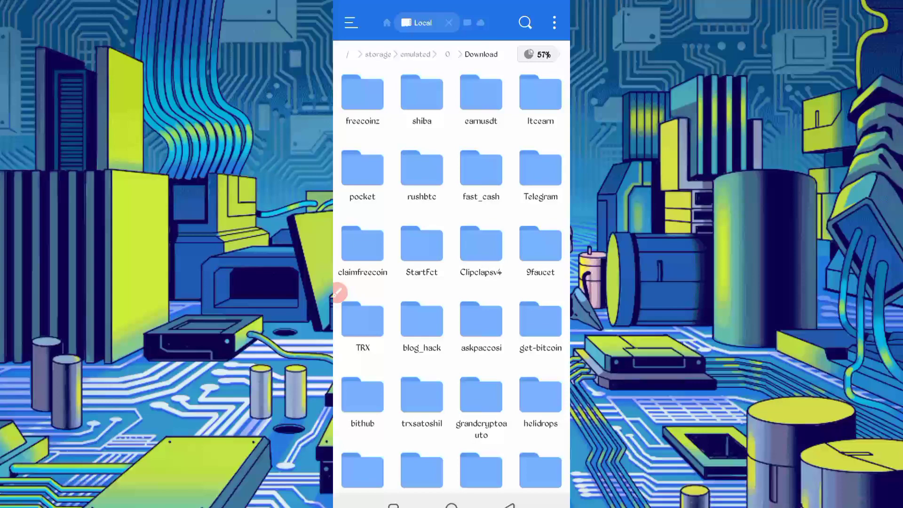
{"action": "left_click", "coordinate": [362, 97]}
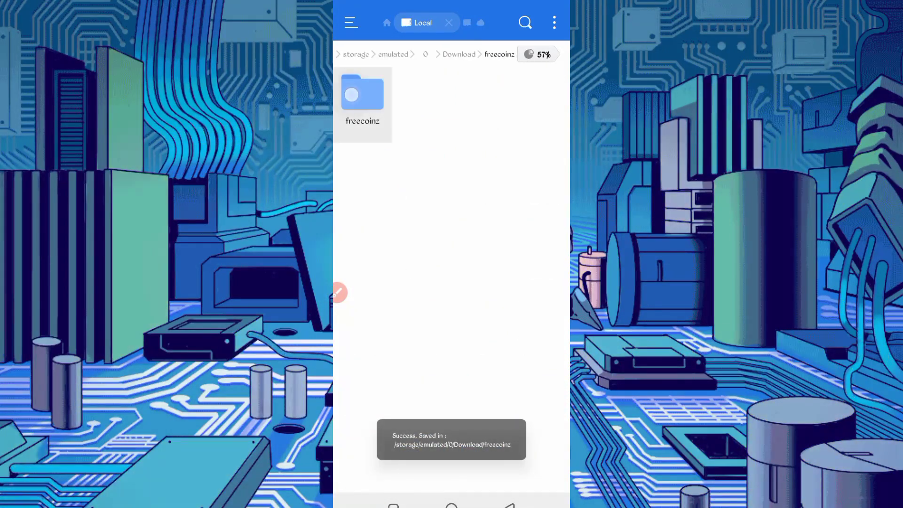
{"action": "left_click", "coordinate": [362, 95]}
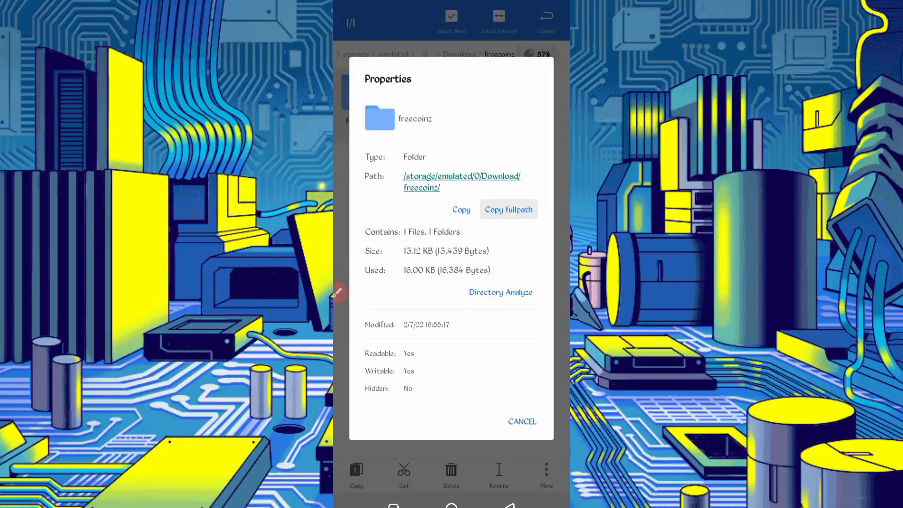
{"action": "left_click", "coordinate": [508, 209]}
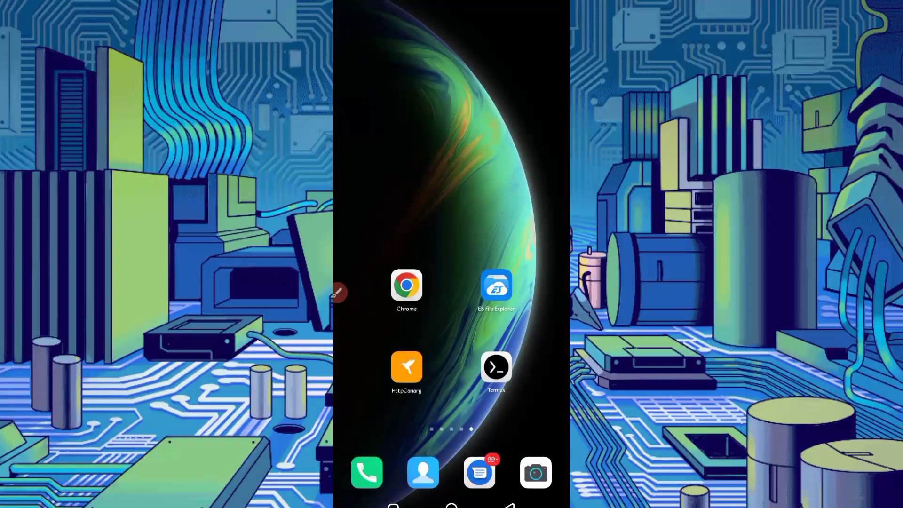
{"action": "left_click", "coordinate": [496, 367]}
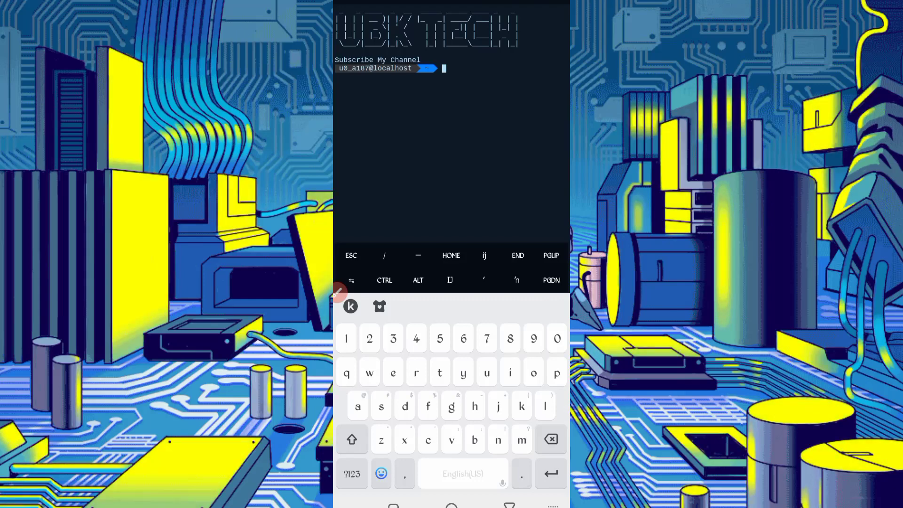
{"action": "type", "text": "cd"}
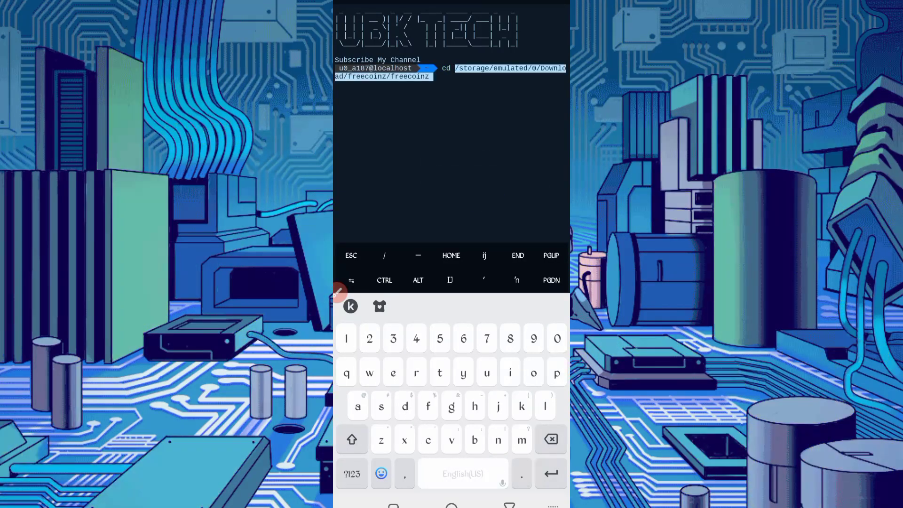
{"action": "key", "text": "Return"}
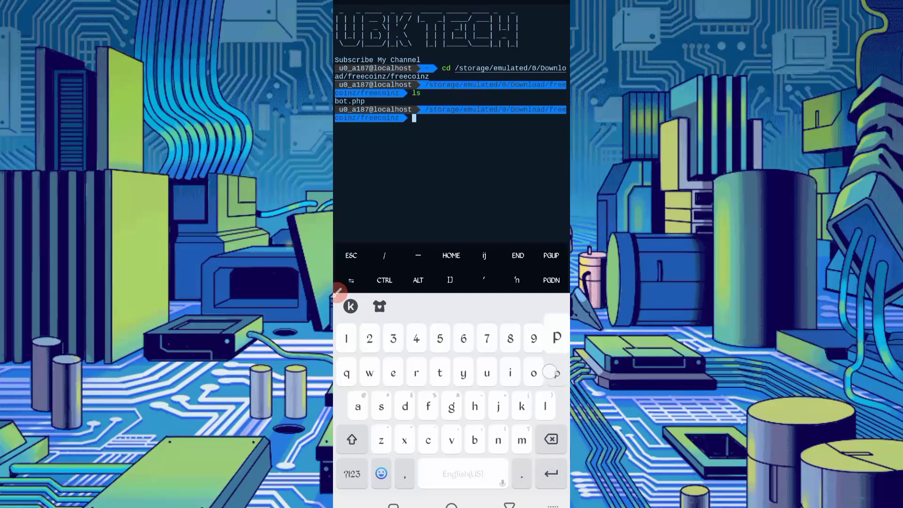
{"action": "type", "text": "php bot.ph"}
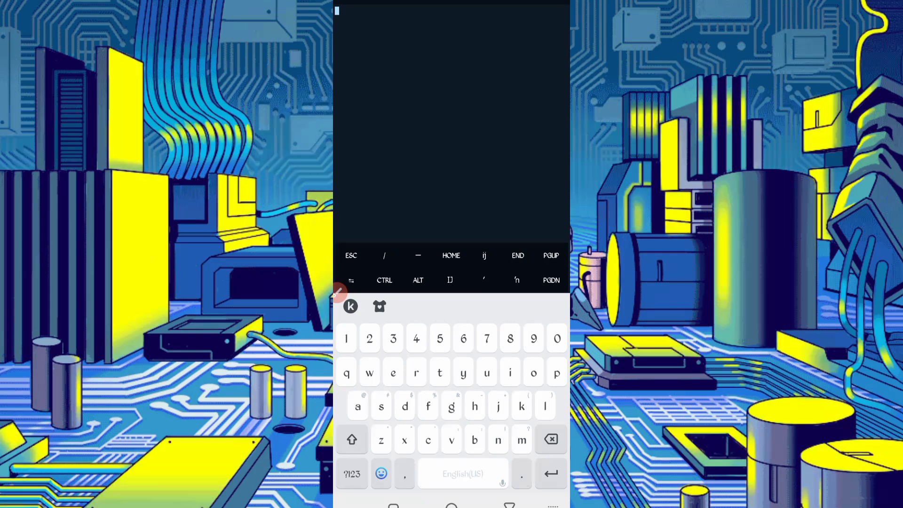
{"action": "type", "text": "FUNCTION-FAMILY-ID"}
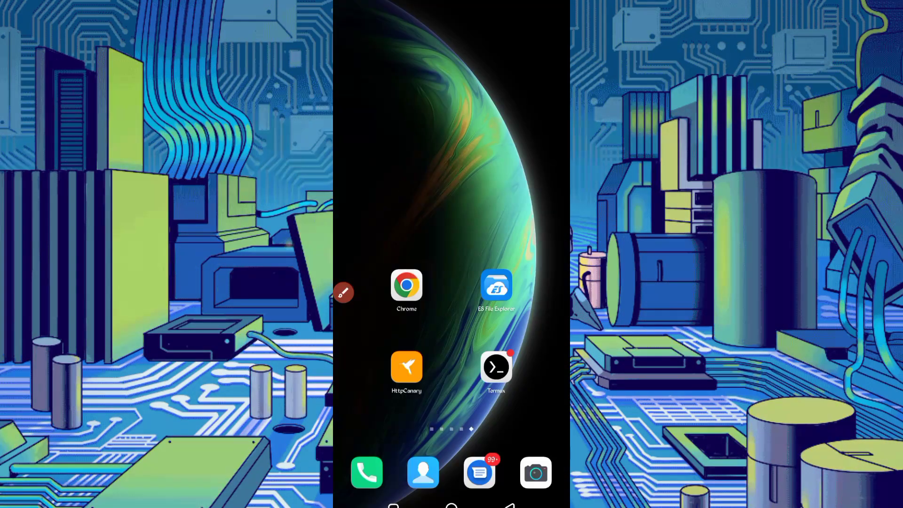
- Launch HttpCanary and start traffic capture with the floating capture button
{"action": "left_click", "coordinate": [406, 285]}
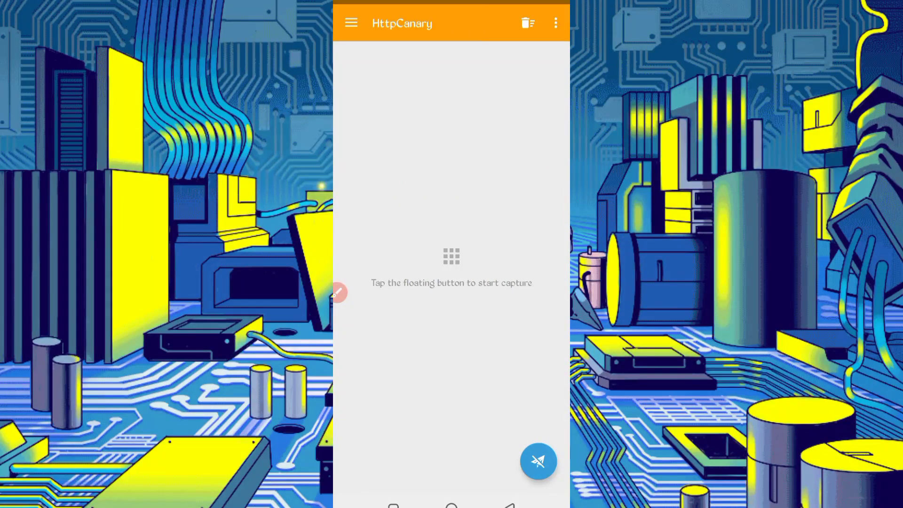
{"action": "left_click", "coordinate": [350, 23]}
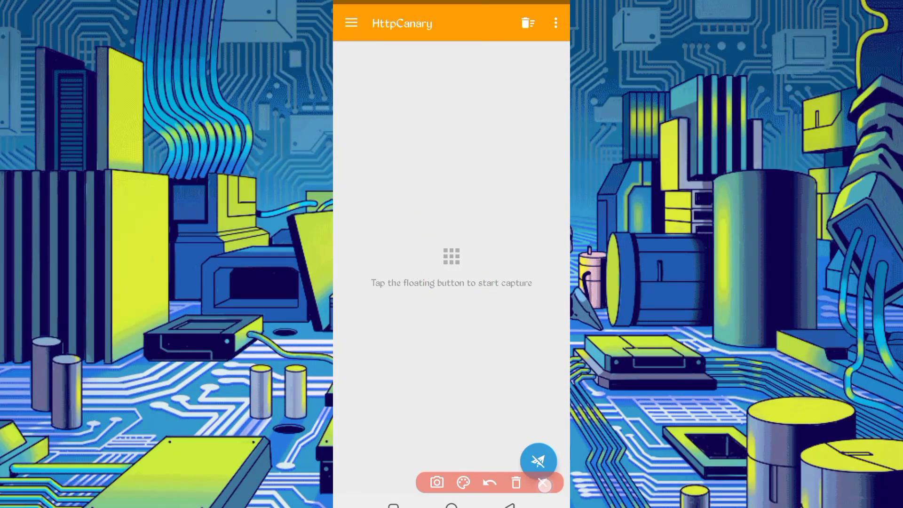
{"action": "left_click", "coordinate": [543, 483]}
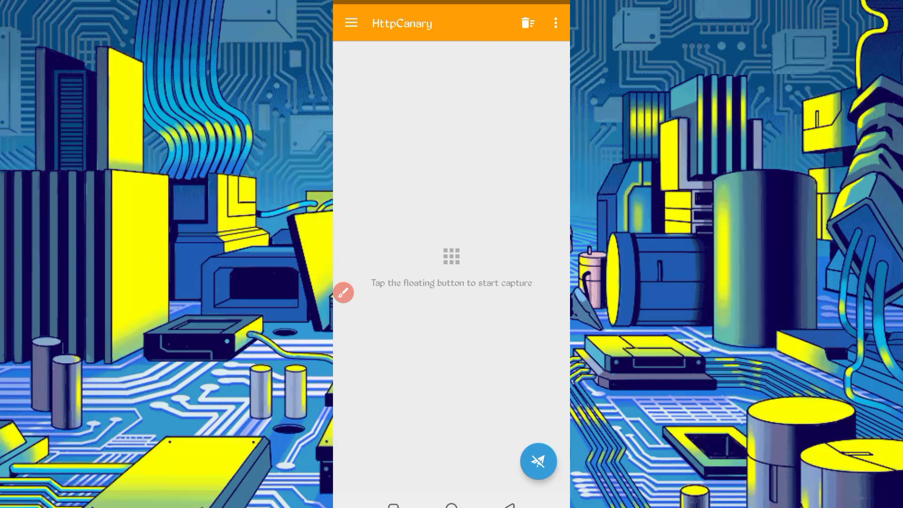
{"action": "left_click", "coordinate": [538, 461]}
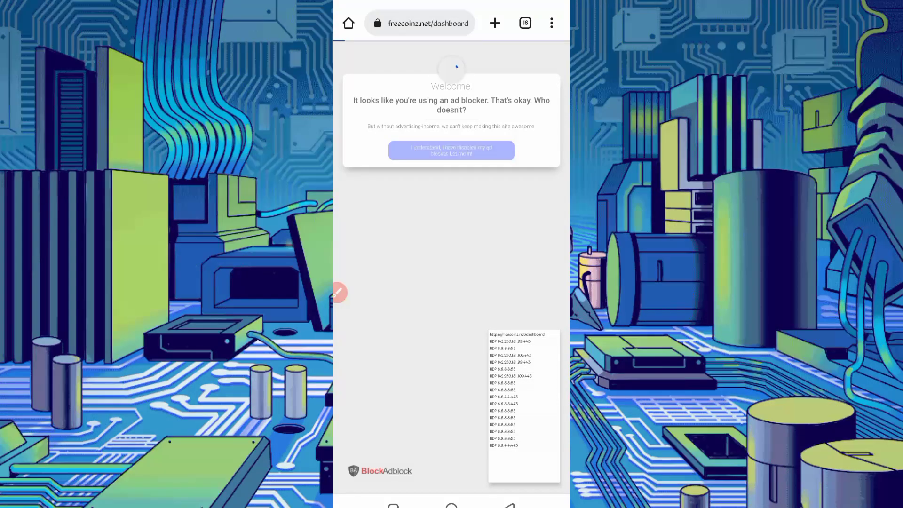
- Dismiss the ad-blocker notice and open the FreeCoinz Faucet page from the side menu
{"action": "left_click", "coordinate": [451, 150]}
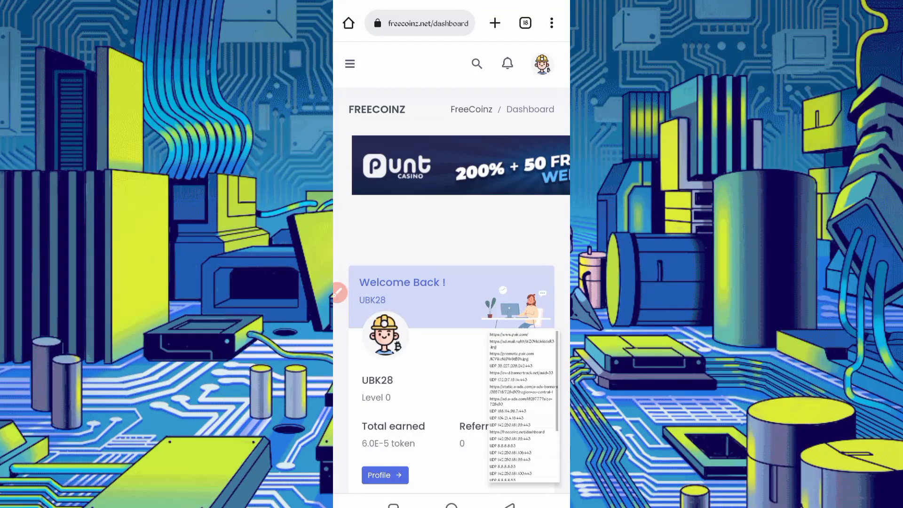
{"action": "left_click", "coordinate": [350, 64]}
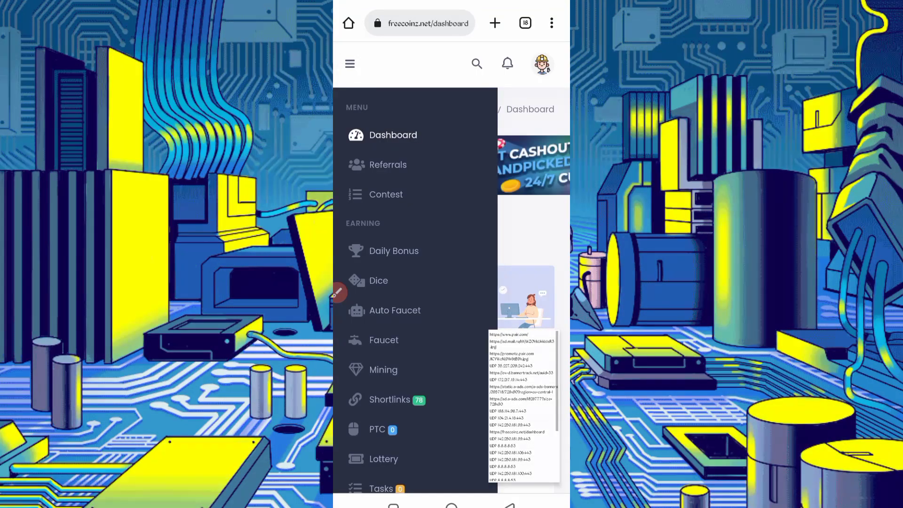
{"action": "left_click", "coordinate": [383, 340]}
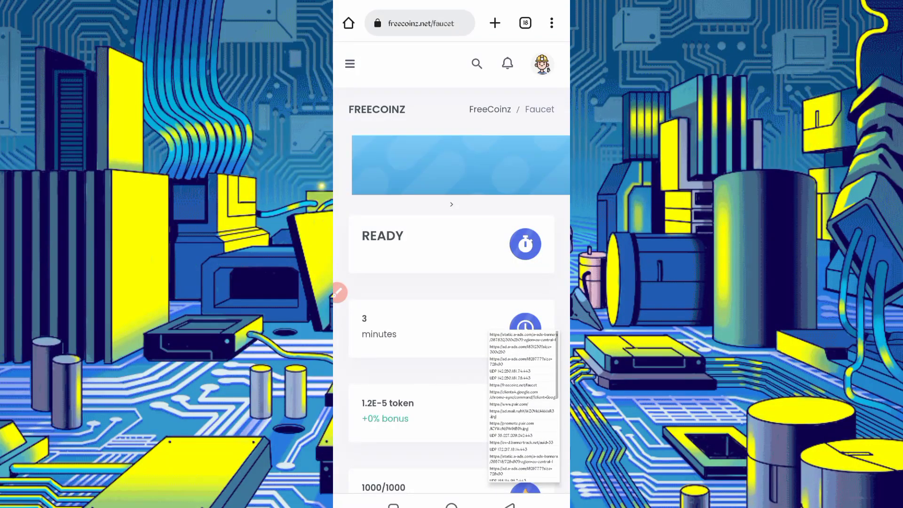
{"action": "scroll", "scroll_direction": "down", "scroll_amount": 3}
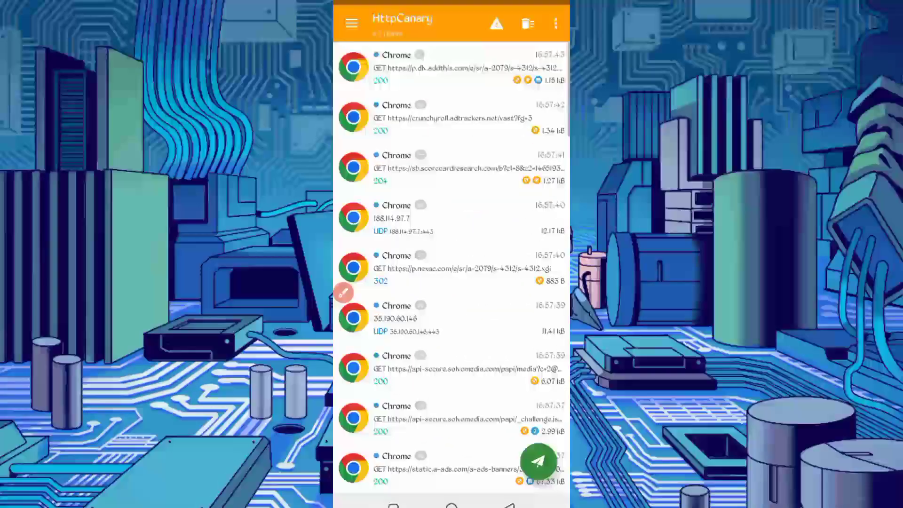
- Filter the captured requests to hosts api-secure.solvemedia.com and freecoinz.net
{"action": "left_click", "coordinate": [555, 23]}
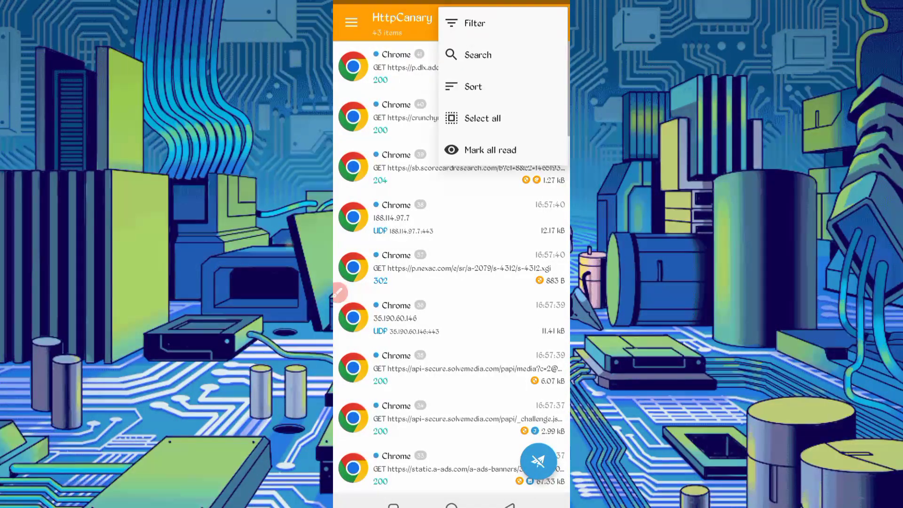
{"action": "left_click", "coordinate": [475, 23]}
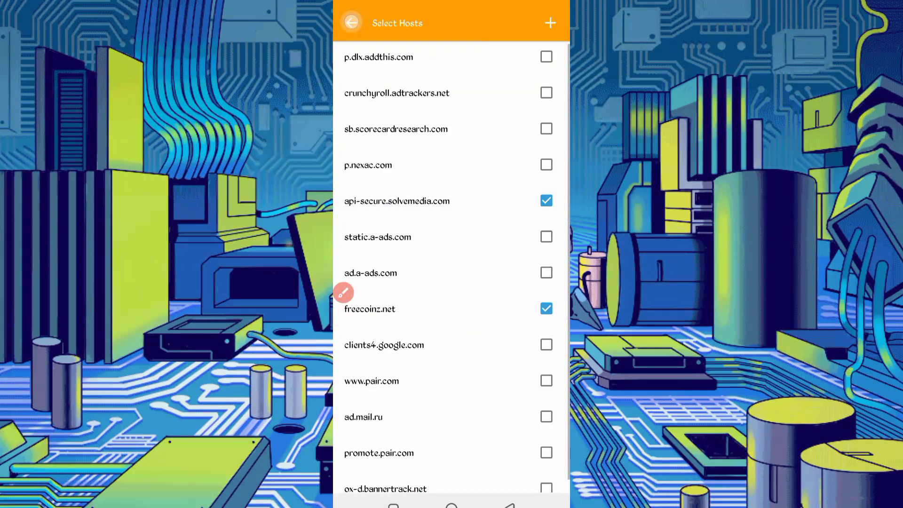
{"action": "left_click", "coordinate": [351, 23]}
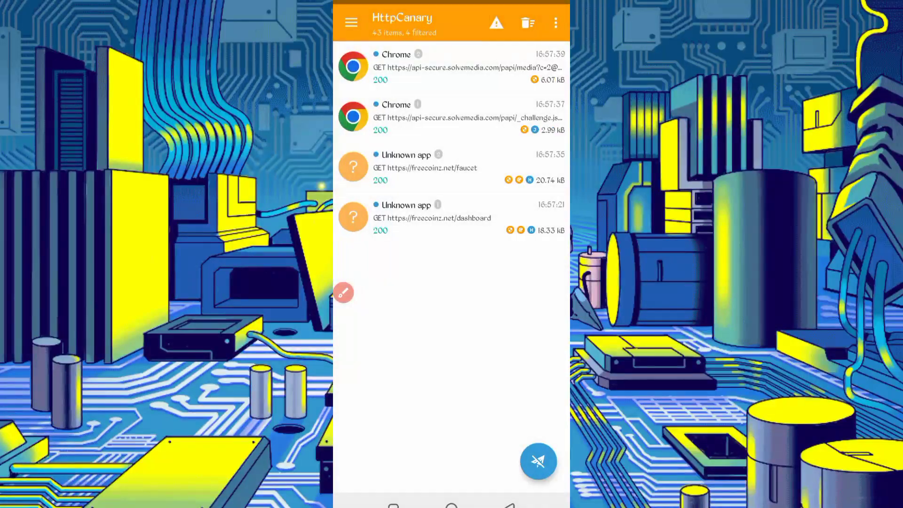
{"action": "left_click", "coordinate": [449, 217]}
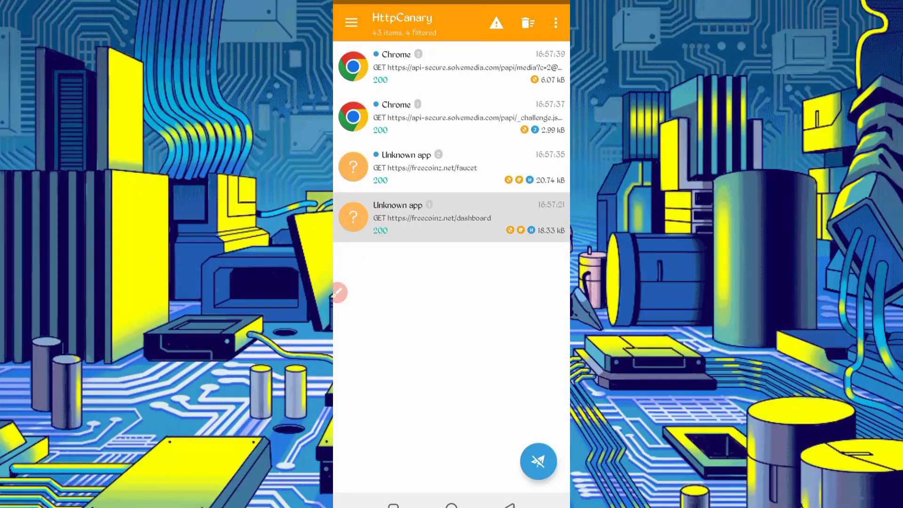
{"action": "left_click", "coordinate": [451, 217]}
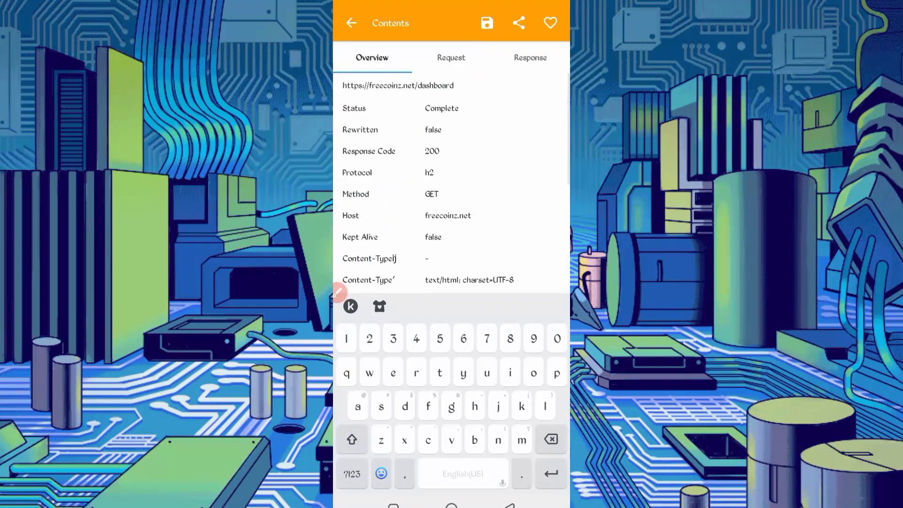
{"action": "left_click", "coordinate": [351, 23]}
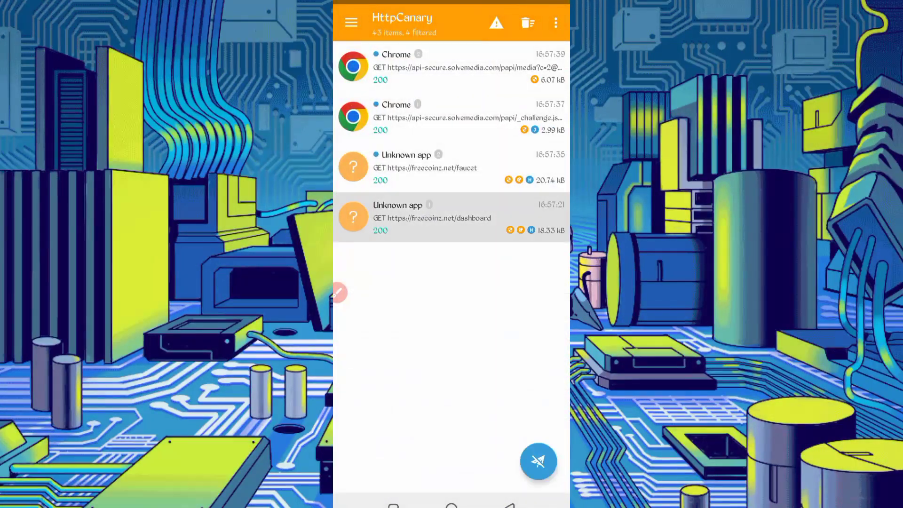
{"action": "left_click", "coordinate": [433, 218]}
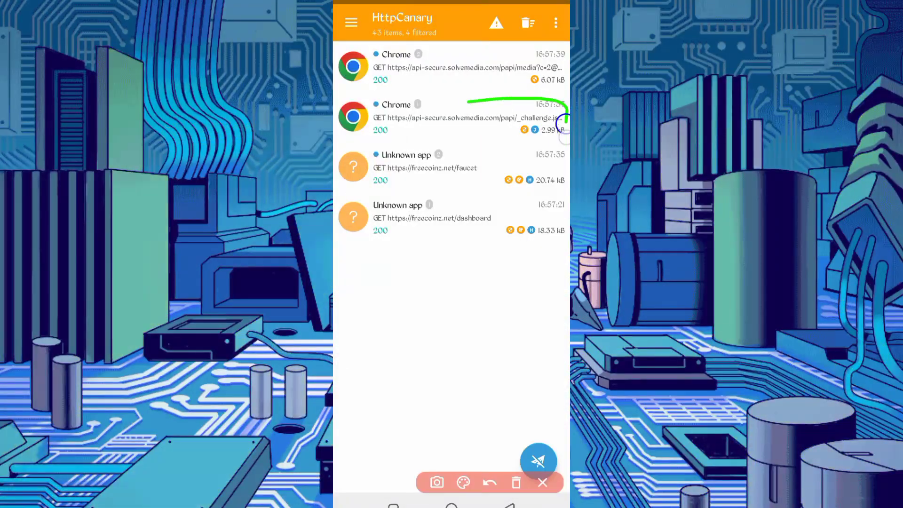
- Copy the URL of the captured SolveMedia _challenge request
{"action": "left_click", "coordinate": [541, 482]}
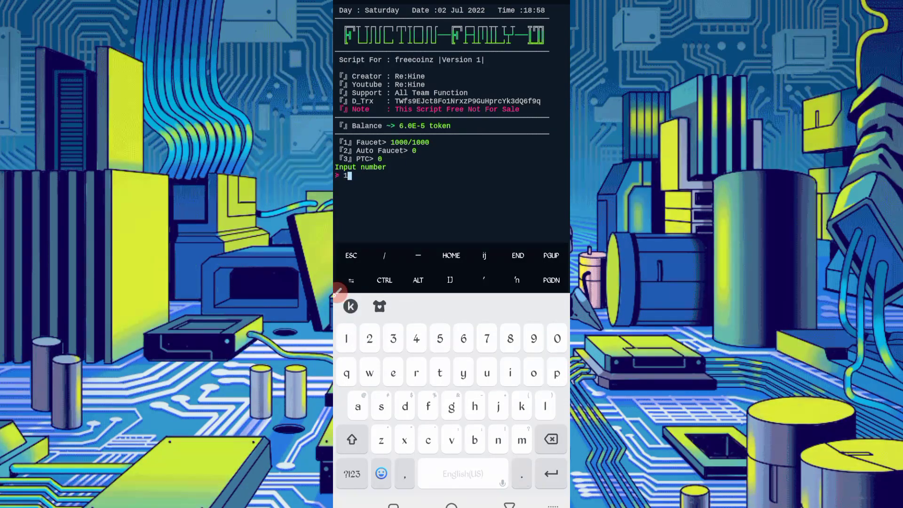
- Choose option 1, Faucet, at the script's Input number prompt
{"action": "key", "text": "Return"}
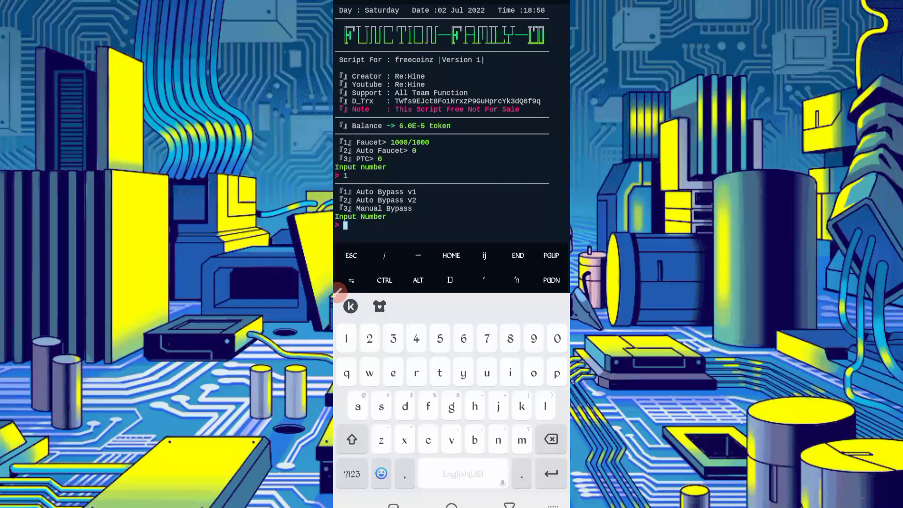